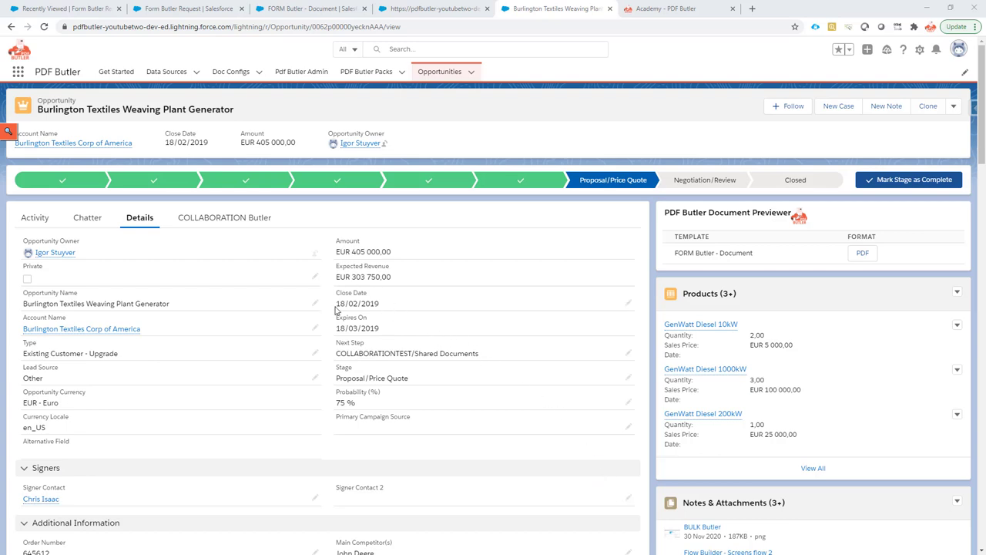
mouse_move(357, 302)
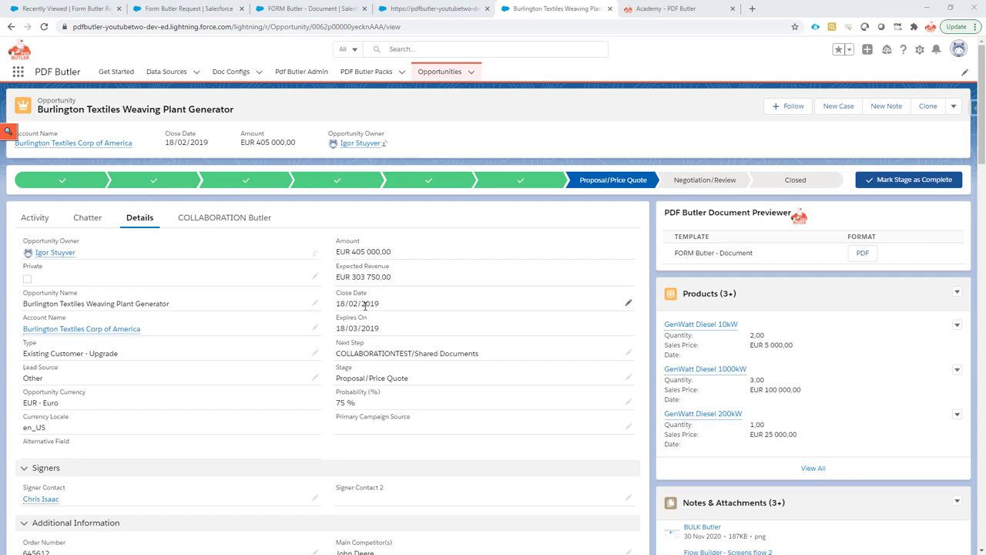
mouse_move(428, 24)
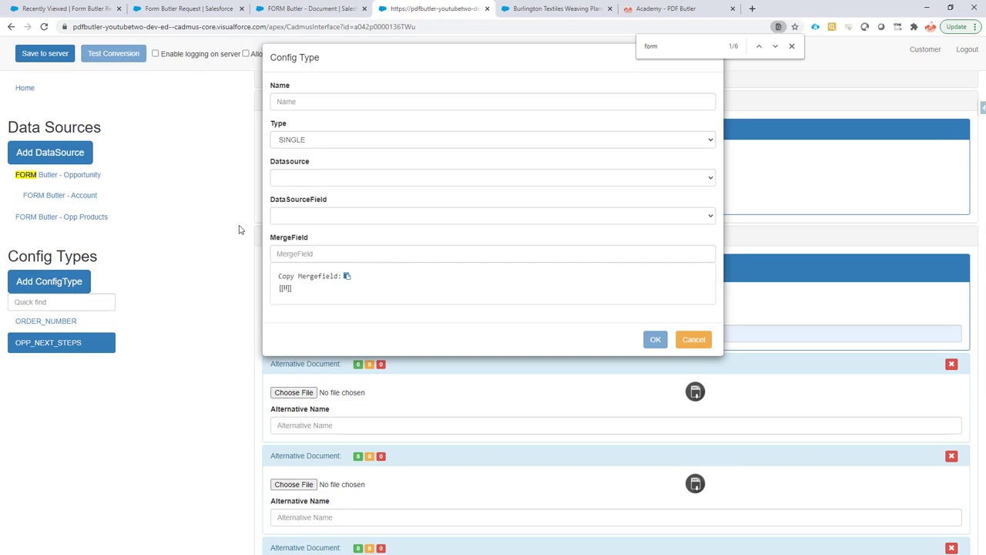
- Name it OPP_CLOSE_DATE, type SINGLE_FOR_FORM_FIELD on FORM Butler - Opportunity CloseDate, single-line input
text(OPP_CLOSE_DATE)
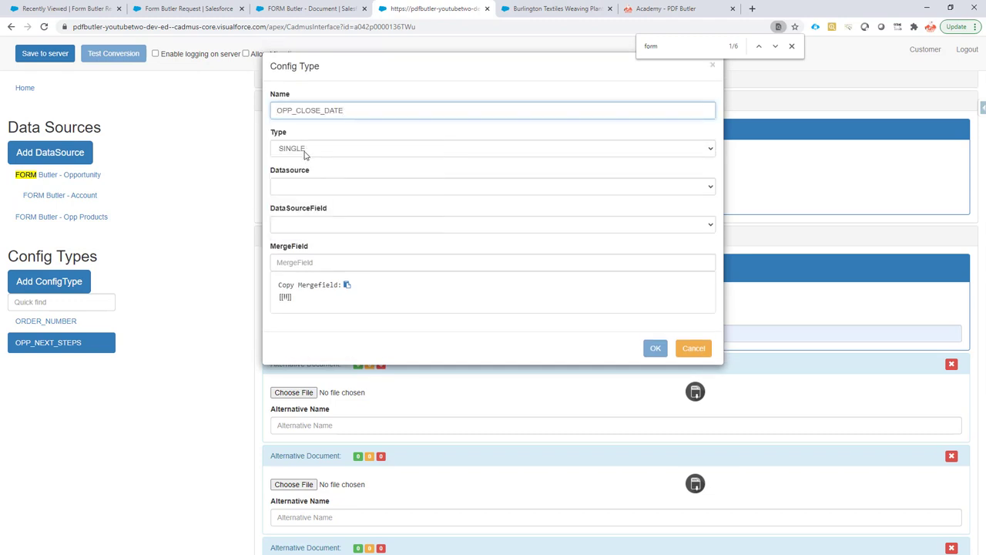
click(493, 148)
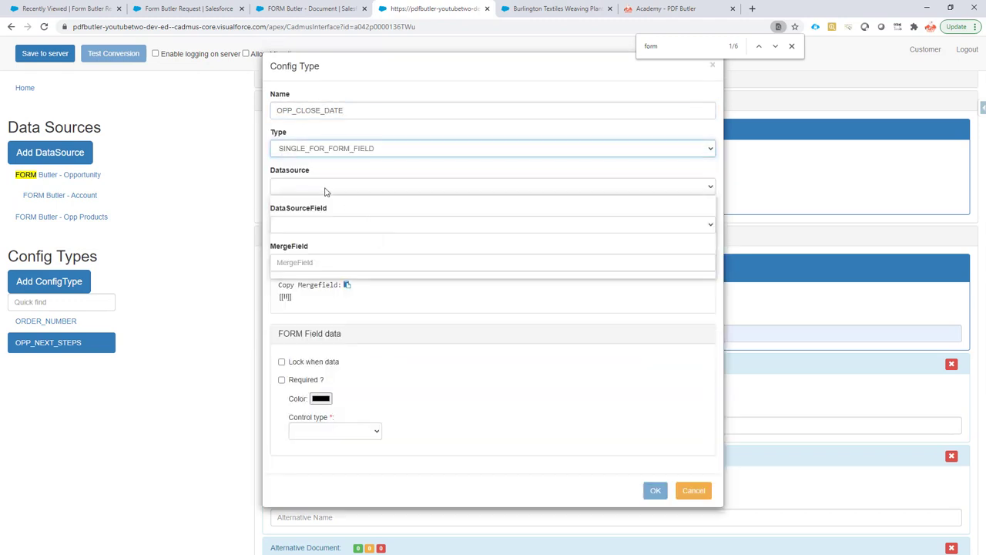
click(493, 185)
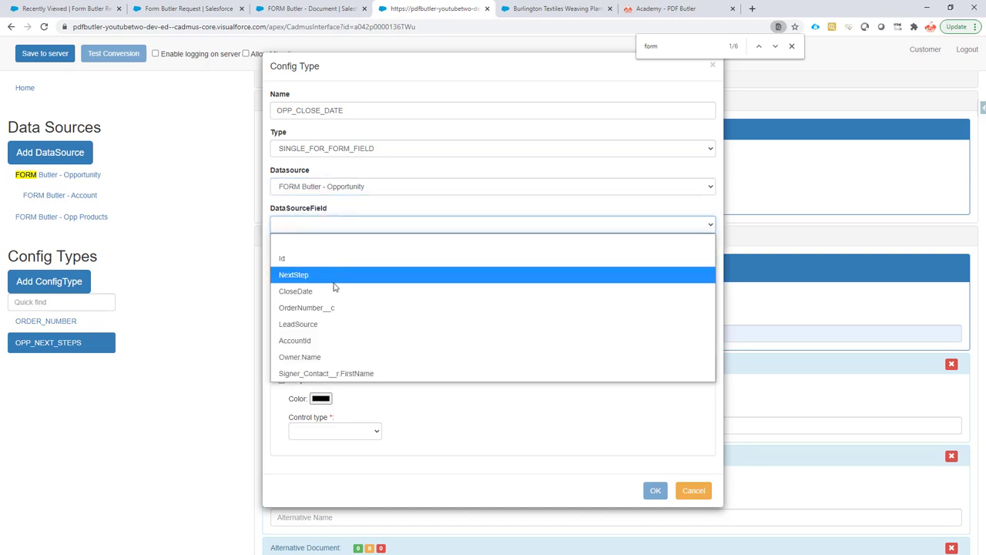
click(296, 289)
text(OPP_CLOSE_DATE)
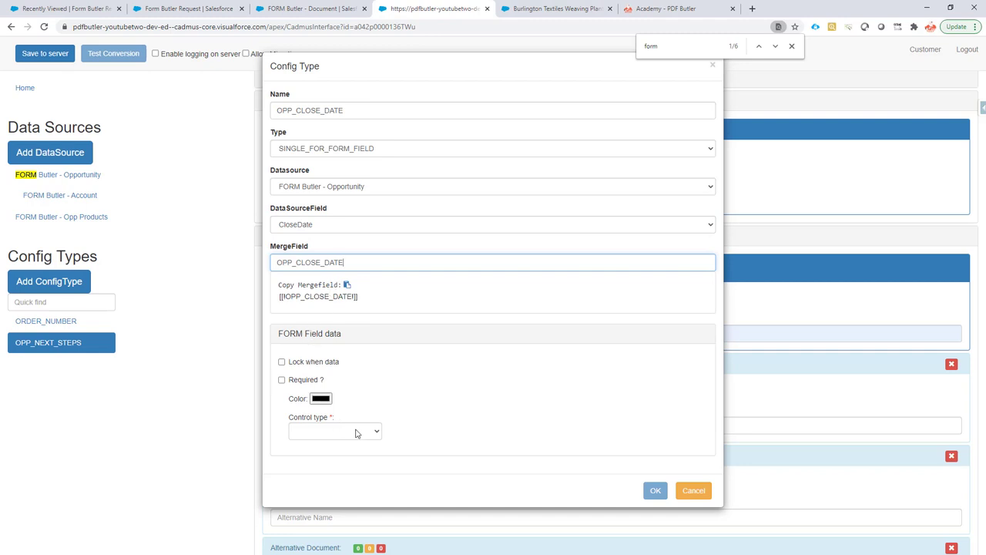
click(335, 430)
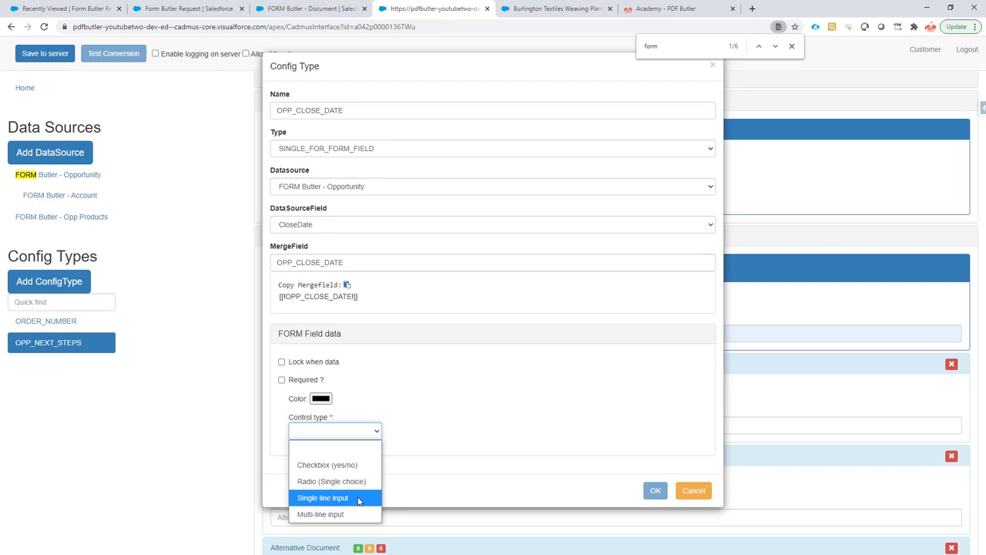
click(324, 497)
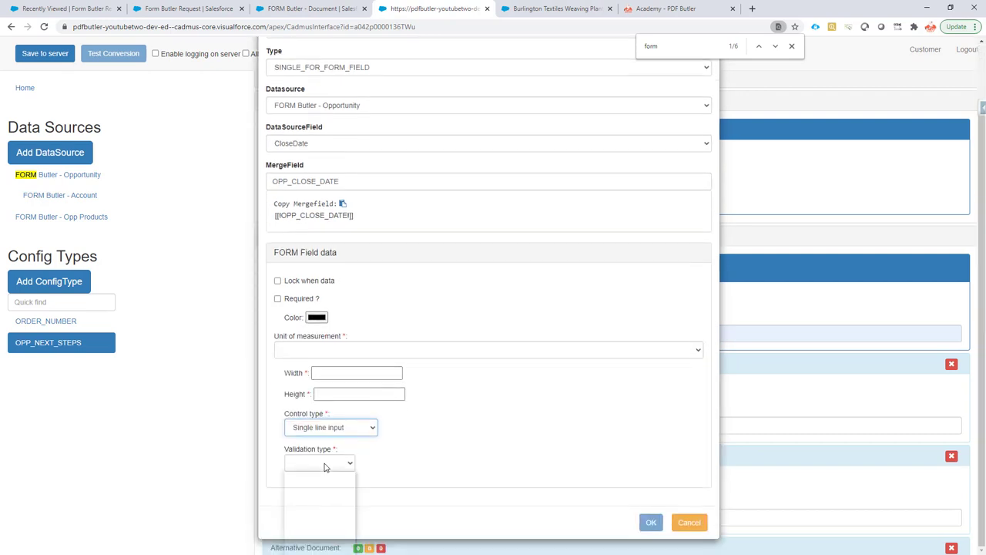
- Validate as Date, size 60 by 8 mm, and confirm the OPP_CLOSE_DATE config type
click(488, 350)
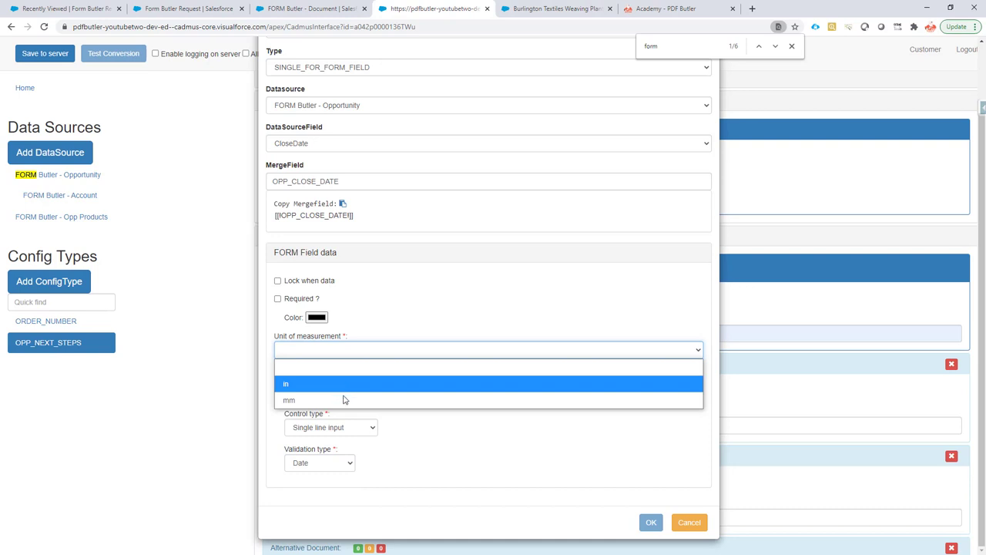
click(290, 399)
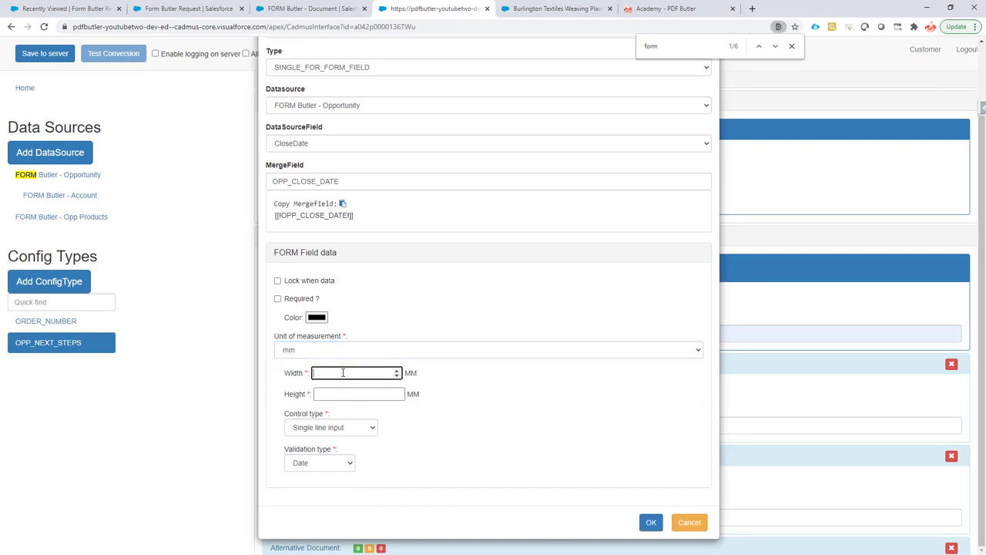
text(60)
click(357, 394)
text(8)
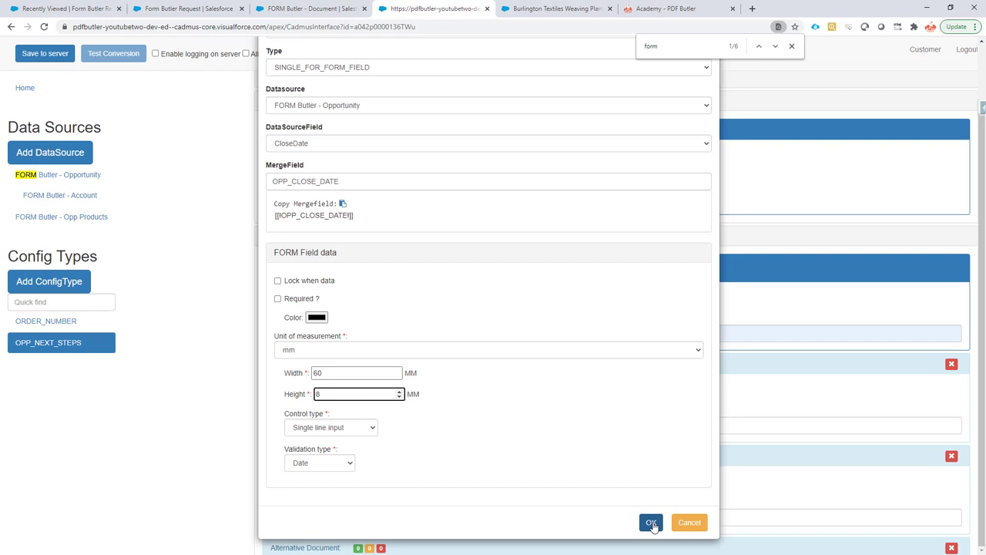
click(650, 523)
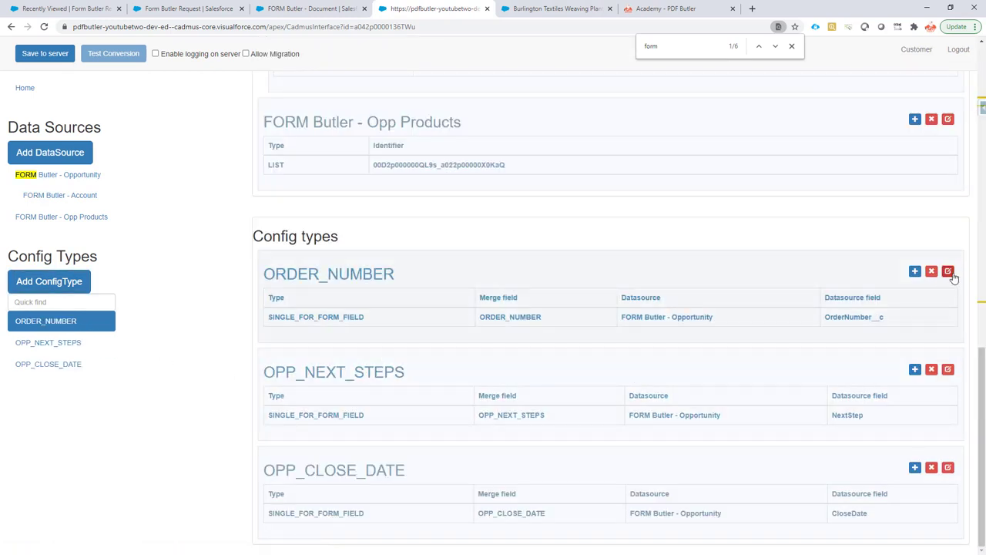
- Save the configuration with OPP_CLOSE_DATE to the server and return to the Burlington Textiles opportunity
click(947, 271)
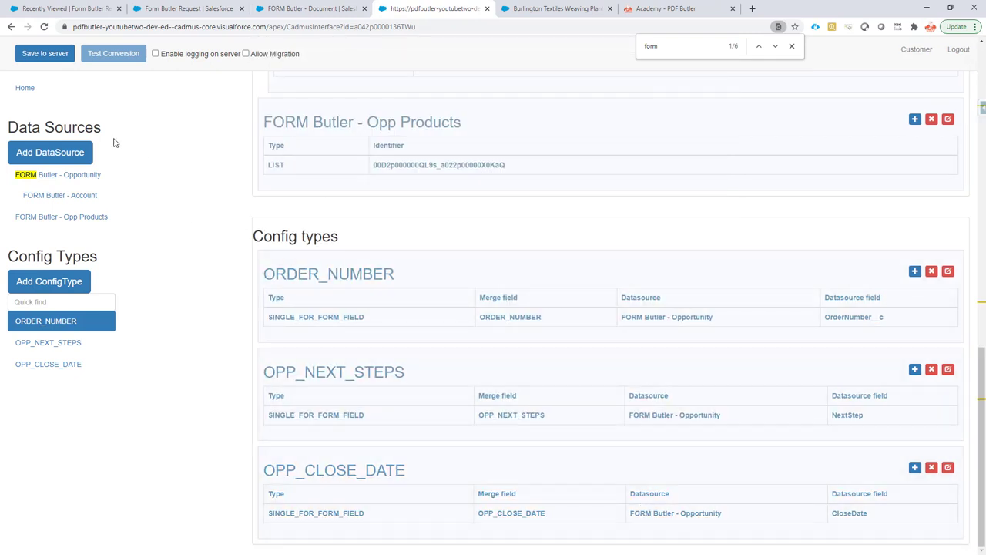
click(45, 53)
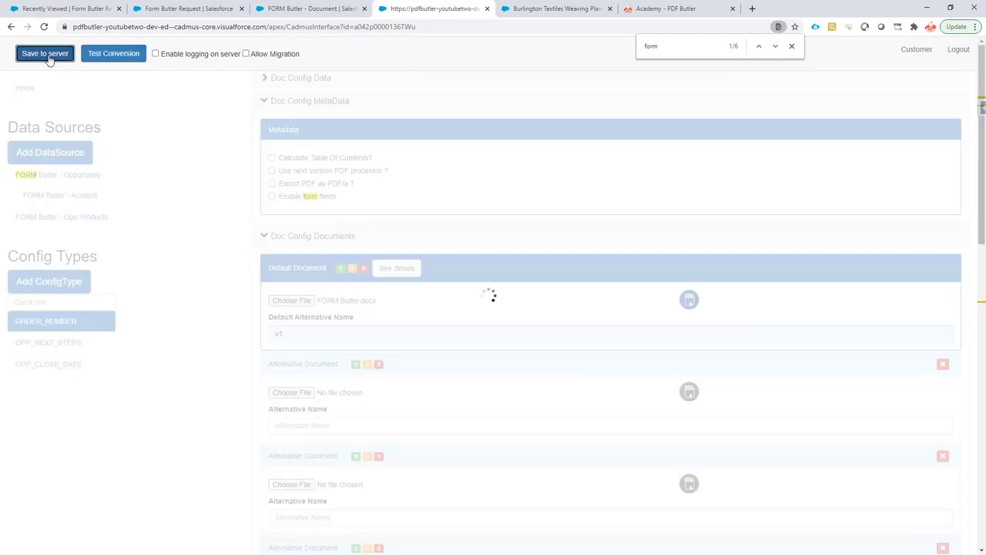
click(555, 9)
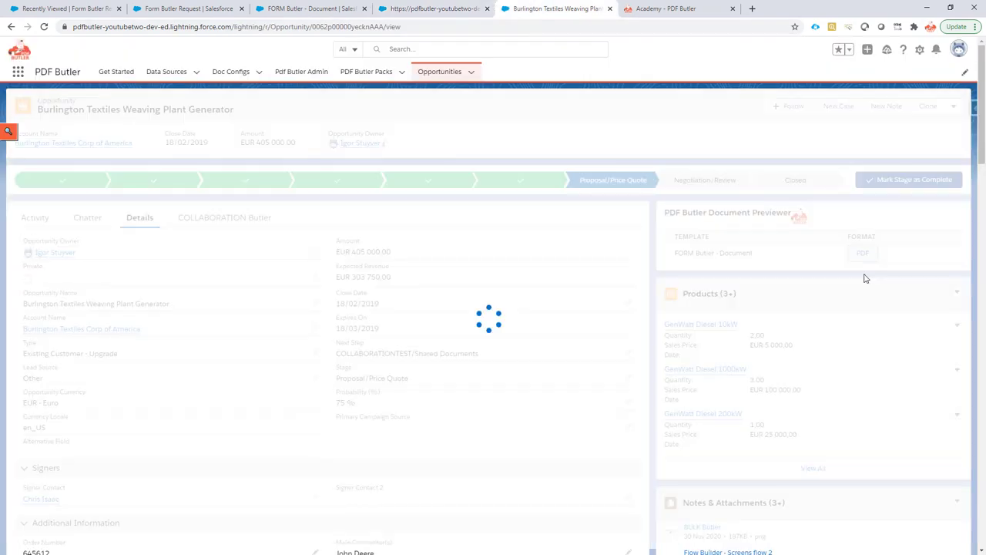
- Generate the FORM Butler - Document preview showing close date 2019-02-18
click(862, 252)
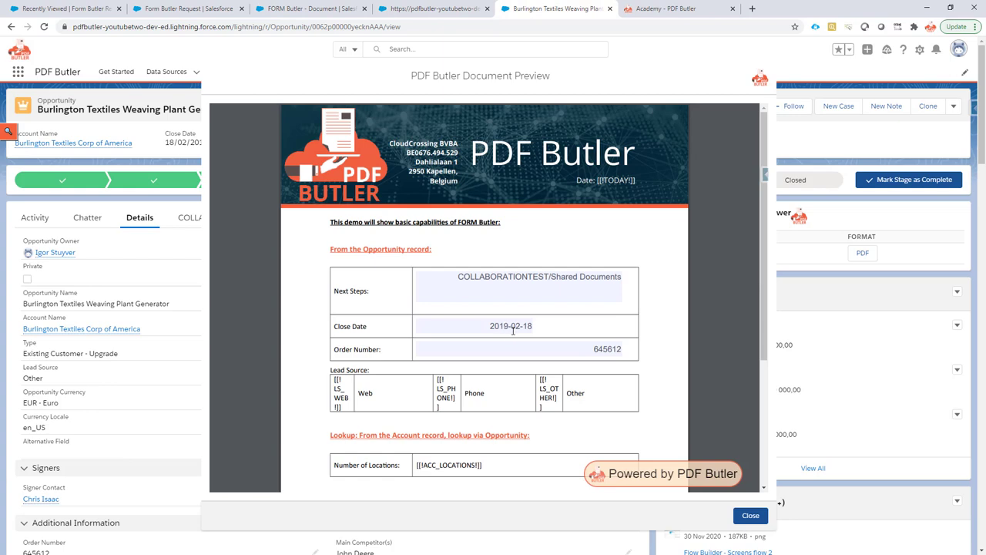
mouse_move(522, 339)
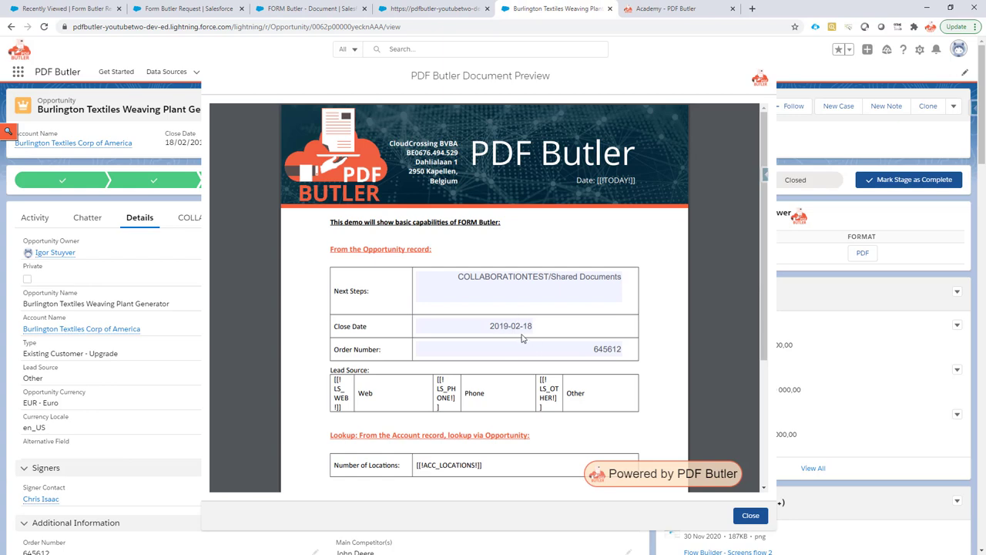